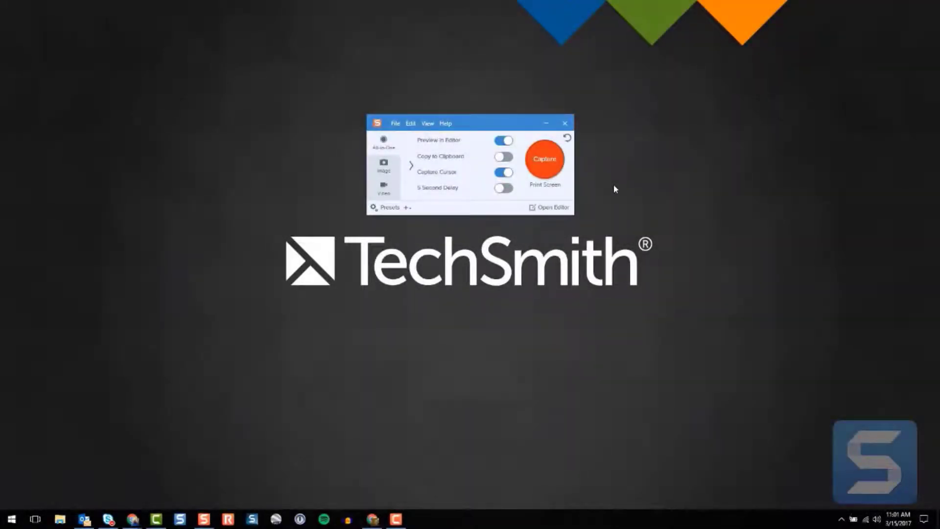
pyautogui.moveTo(499, 122)
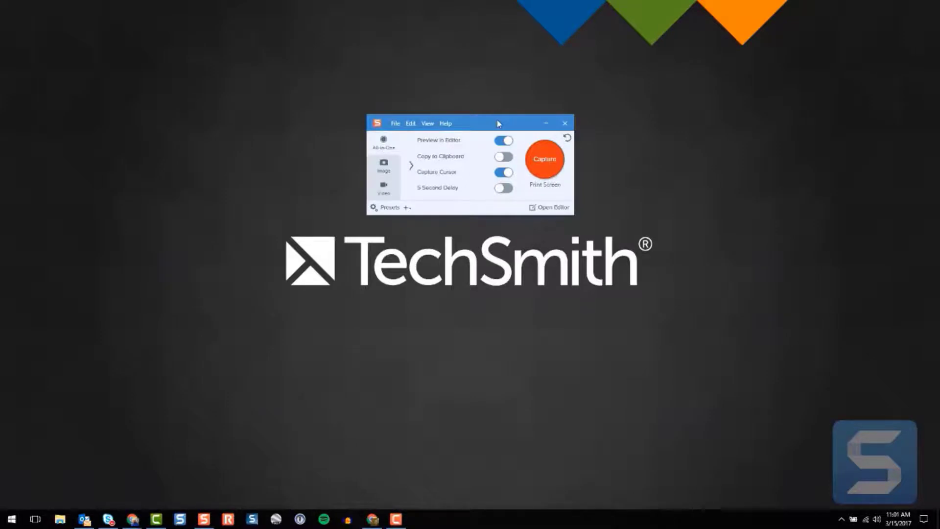